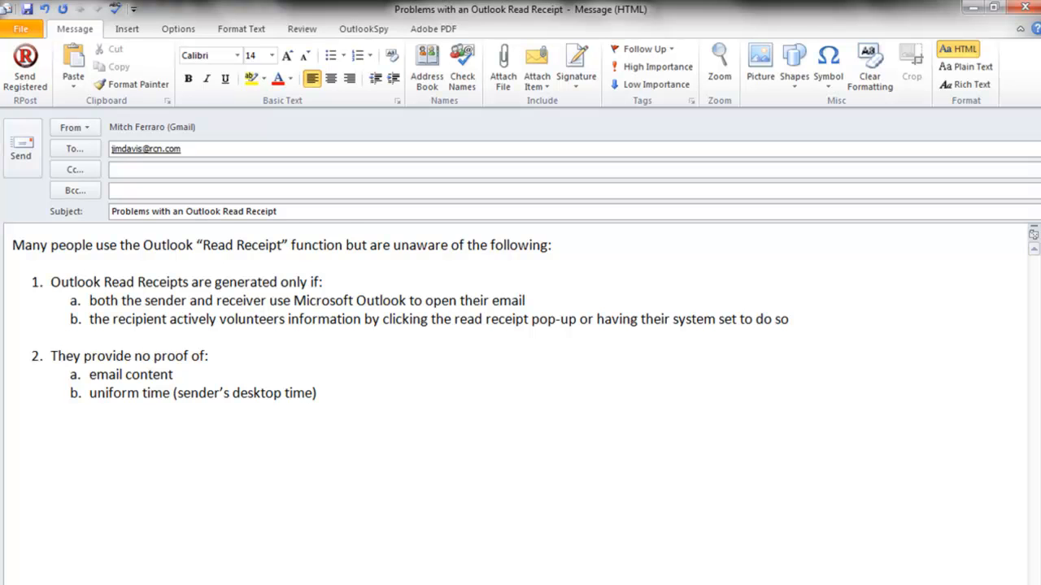
Add the point 'They are not tamperproof, tamper detectable and cannot be authenticated' to the message
text(They are not tamperproof, tamper detectable and cannot be authenticated)
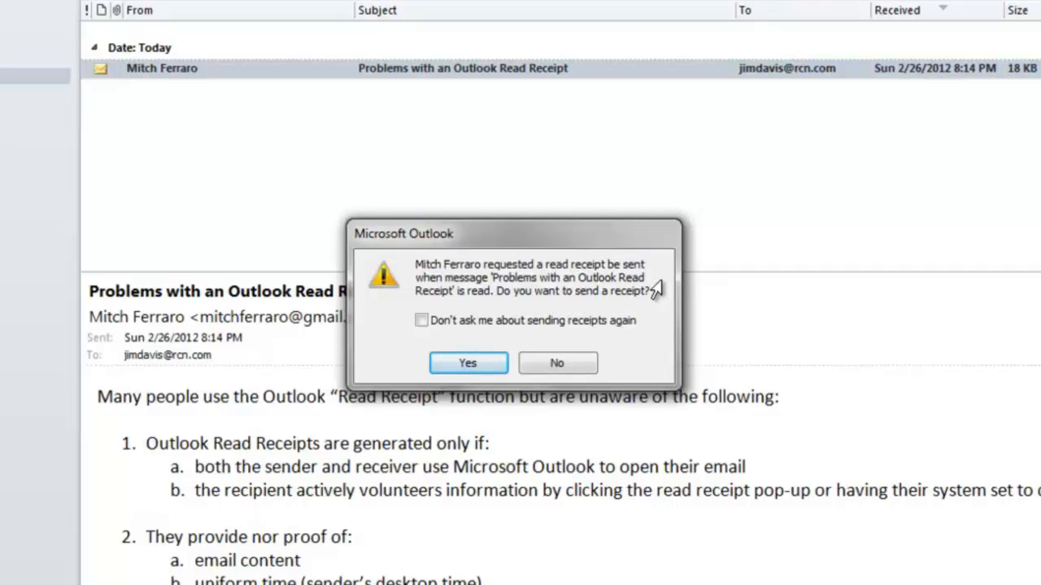
mouse_move(643, 316)
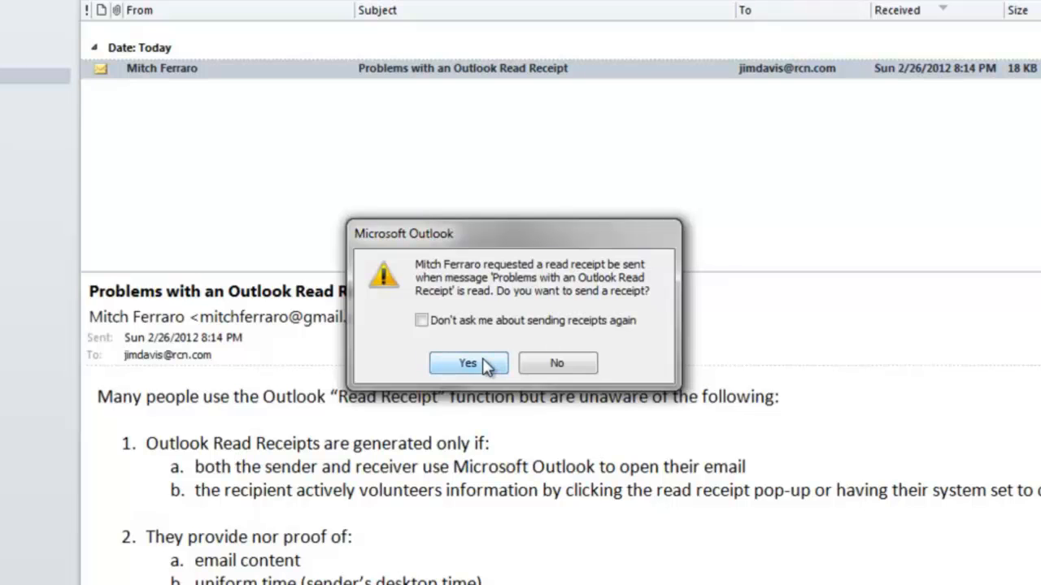
Answer Yes to the 'Do you want to send a receipt?' prompt
click(469, 362)
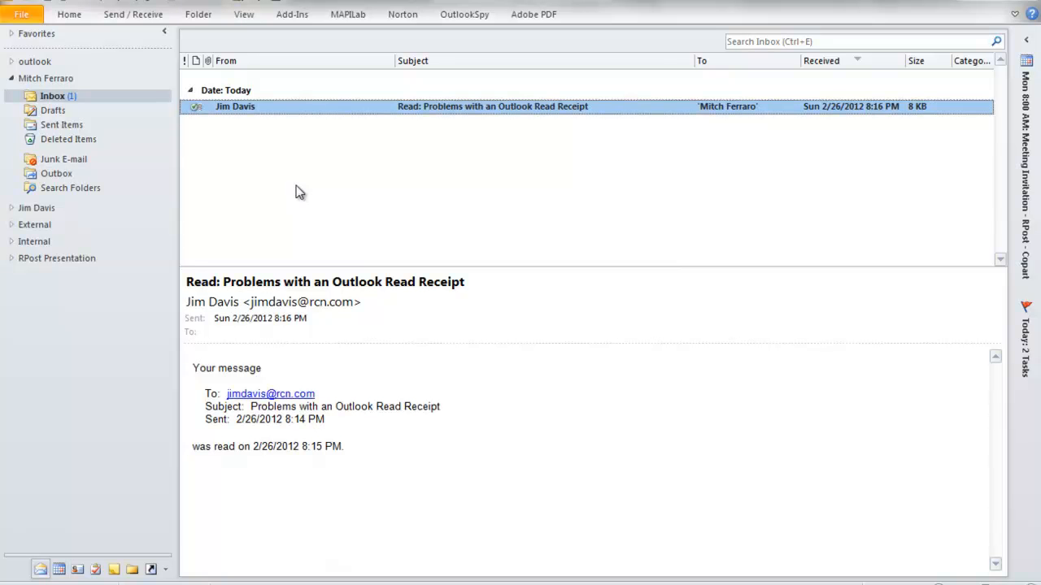
View the 'Read: Problems with an Outlook Read Receipt' item in its own window
double_click(491, 107)
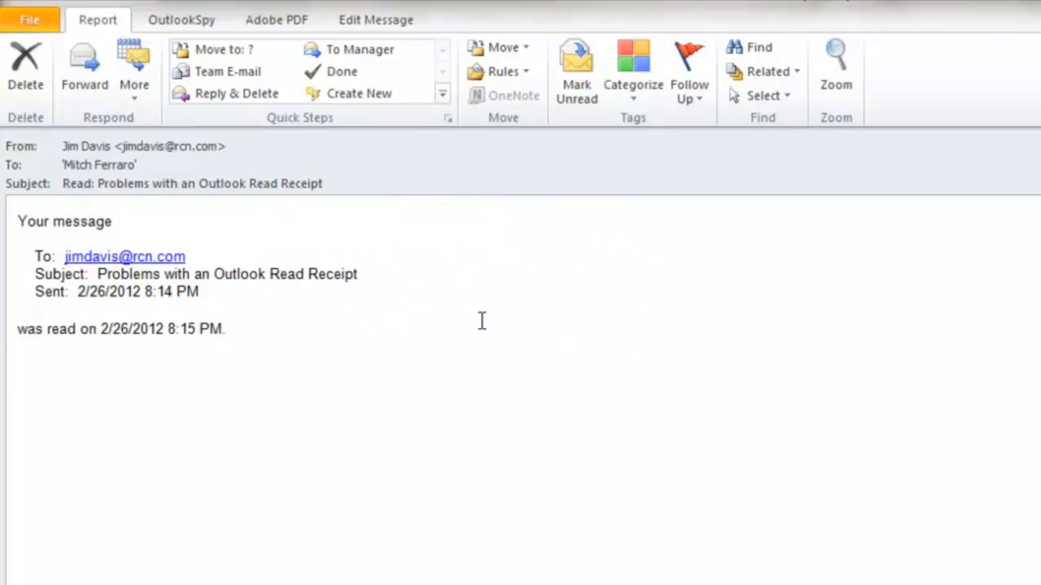
mouse_move(376, 20)
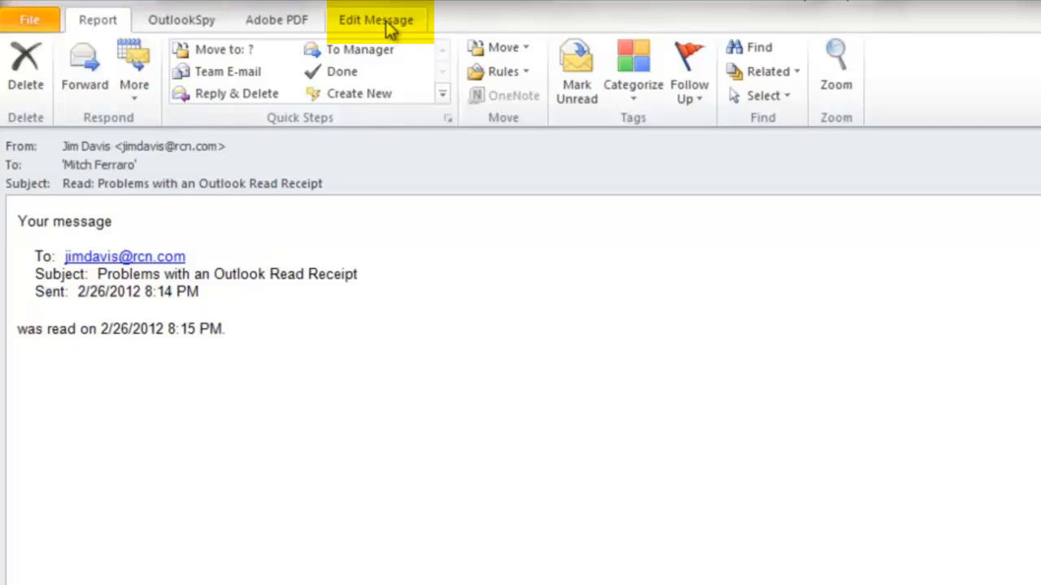
Via Edit Message, change the receipt's dates to 1/26/2012 and append 'SOLVED!' to the subject
click(374, 19)
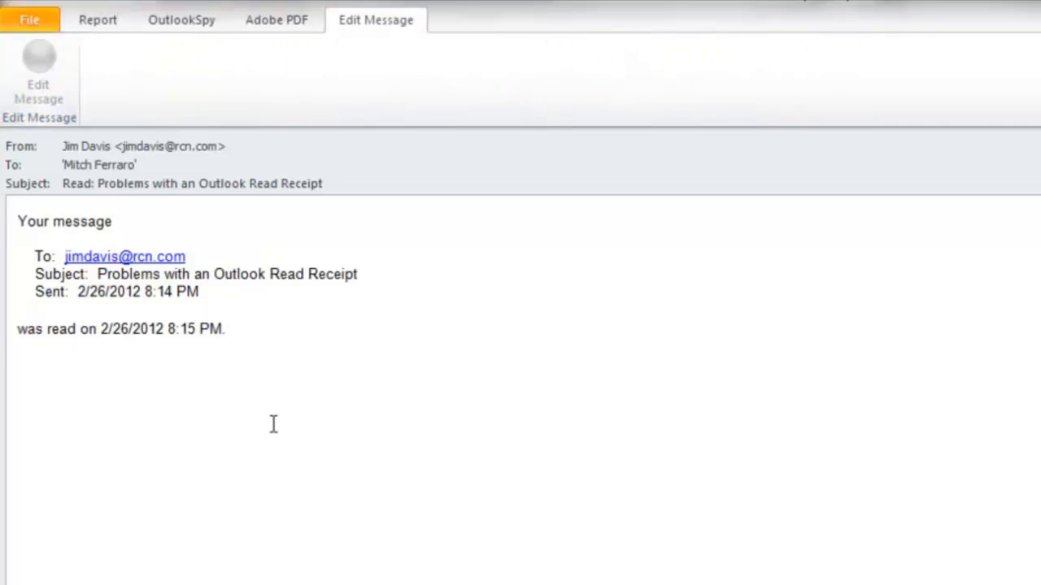
double_click(130, 328)
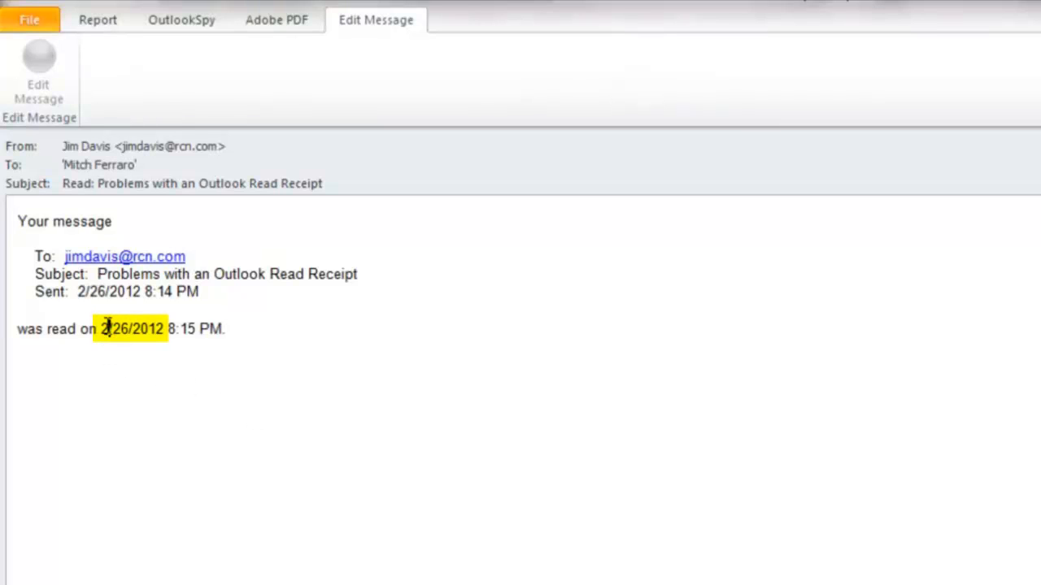
text(1)
click(118, 291)
text(1)
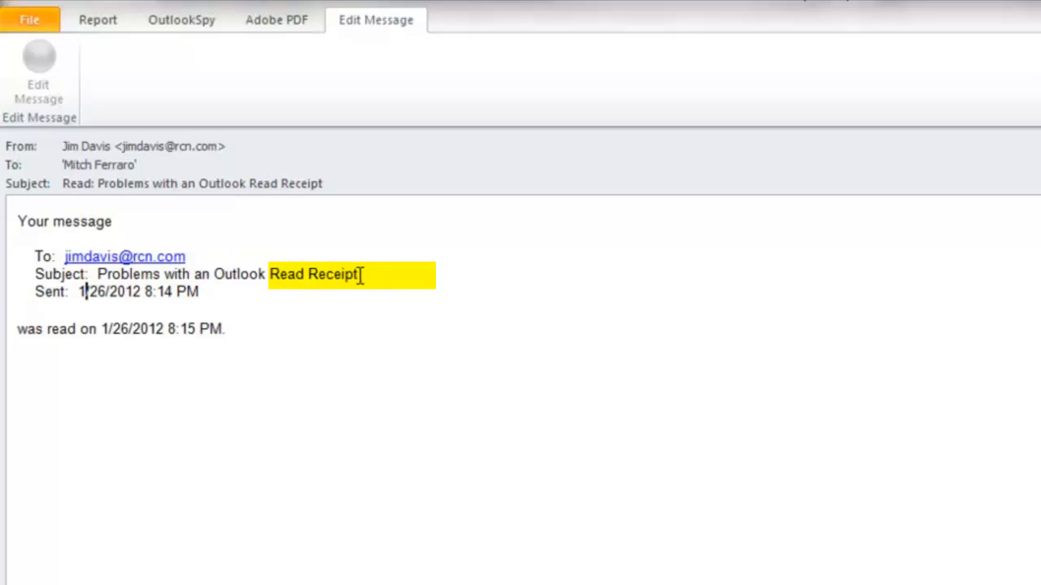
text(SOLVED!)
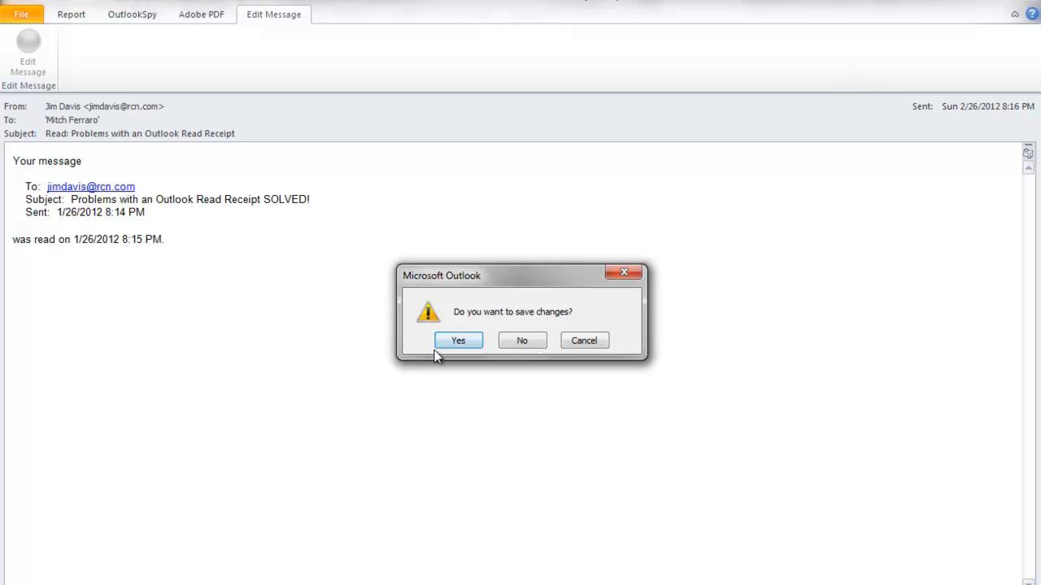
Answer Yes to save the edited receipt, then reopen it from the Inbox to review
click(459, 339)
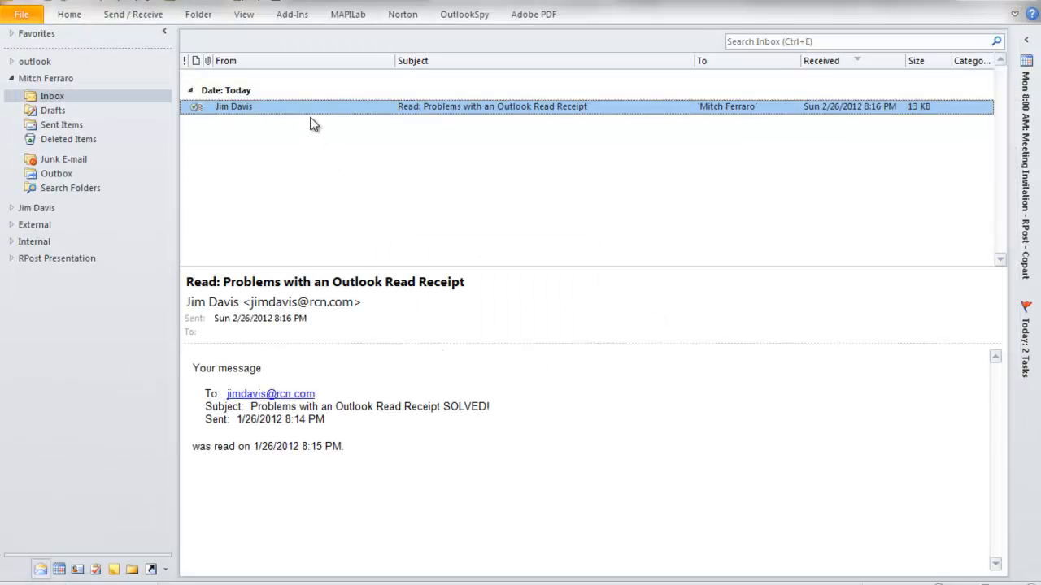
double_click(491, 108)
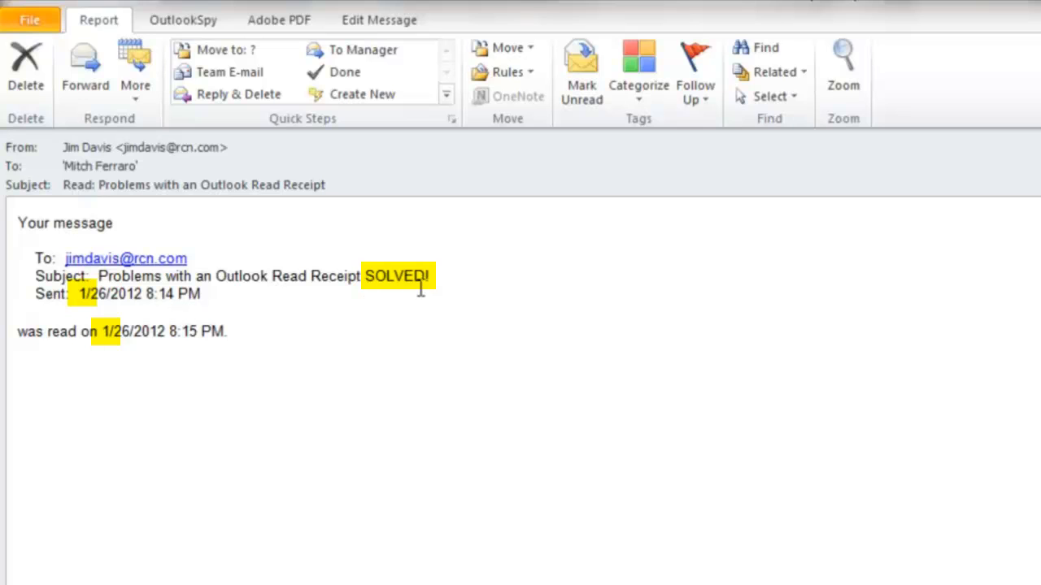
mouse_move(88, 305)
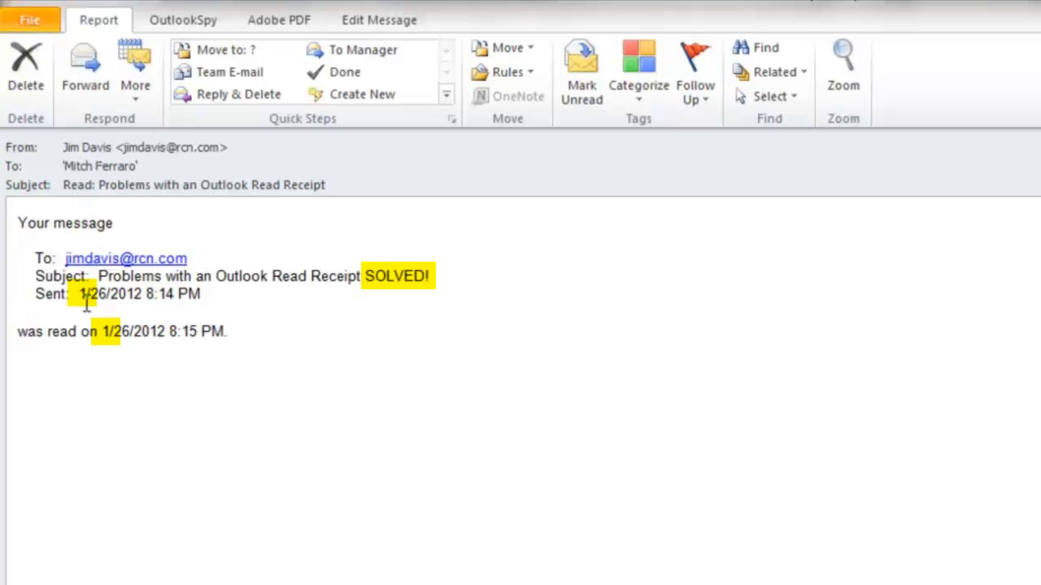